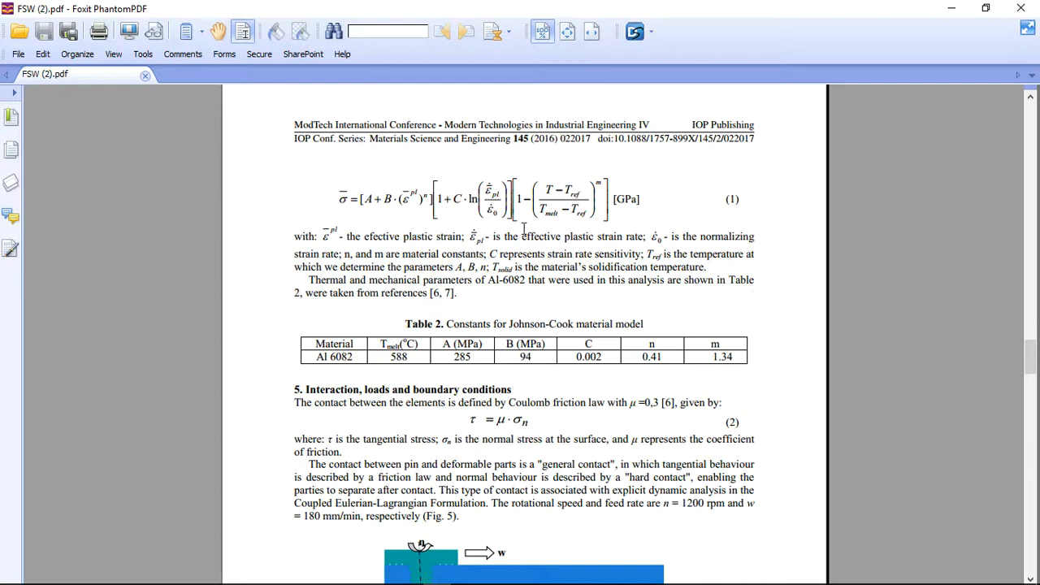
mouse_move(558, 245)
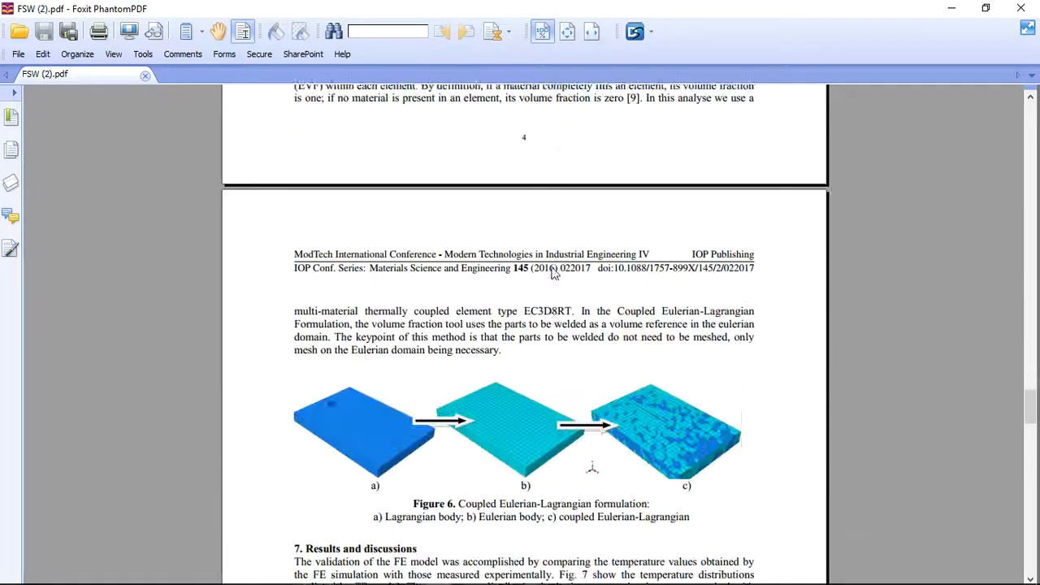
Step: Scroll the FSW paper down past Table 2 to Figure 6 on Eulerian-Lagrangian formulation
scroll("down", 3)
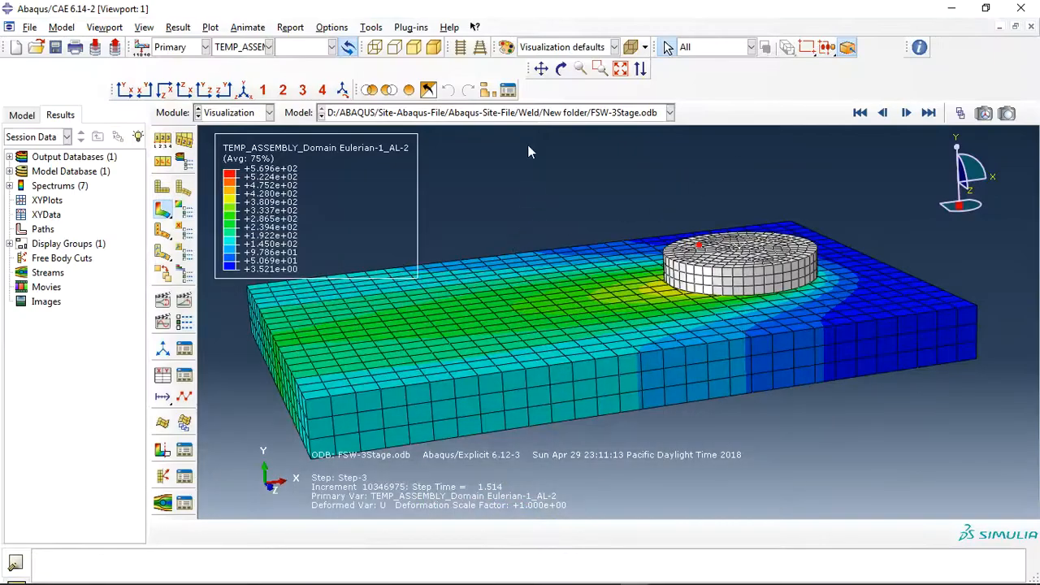
Step: Orbit the weld plate to show its long front face, then animate the Step-3 temperature time history
left_click(561, 69)
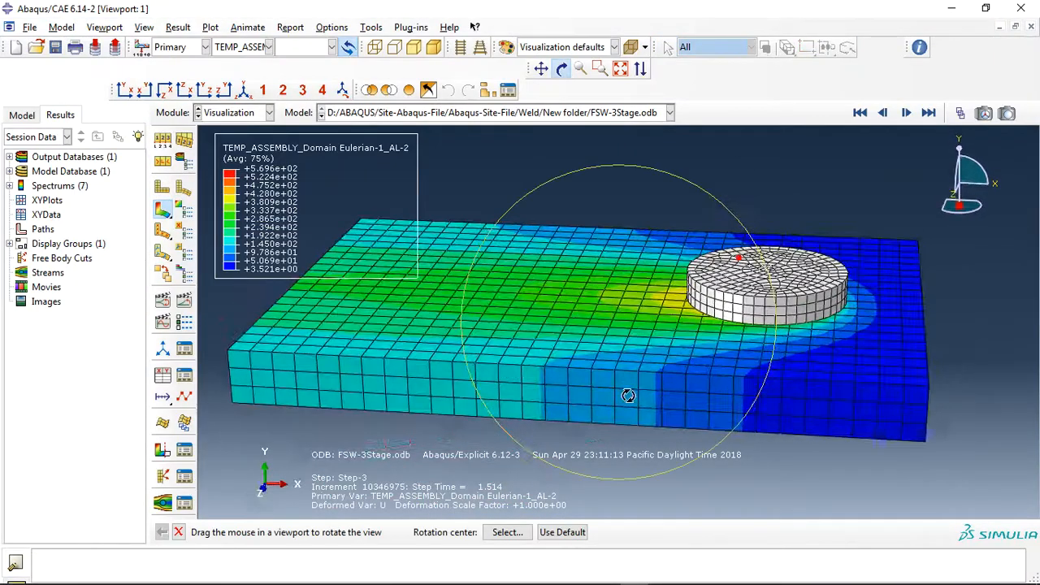
left_click_drag(629, 396, 623, 372)
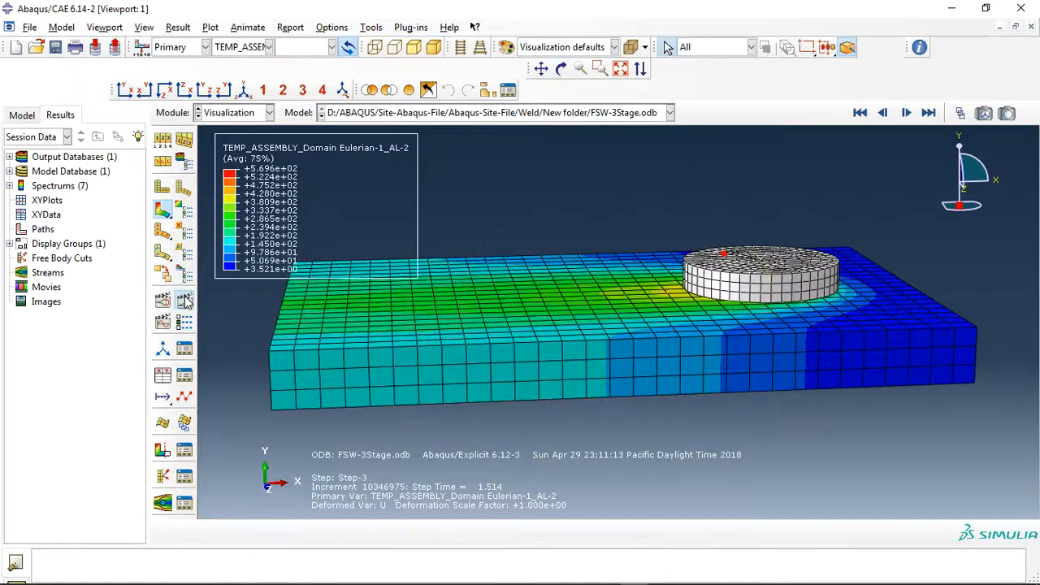
left_click(906, 113)
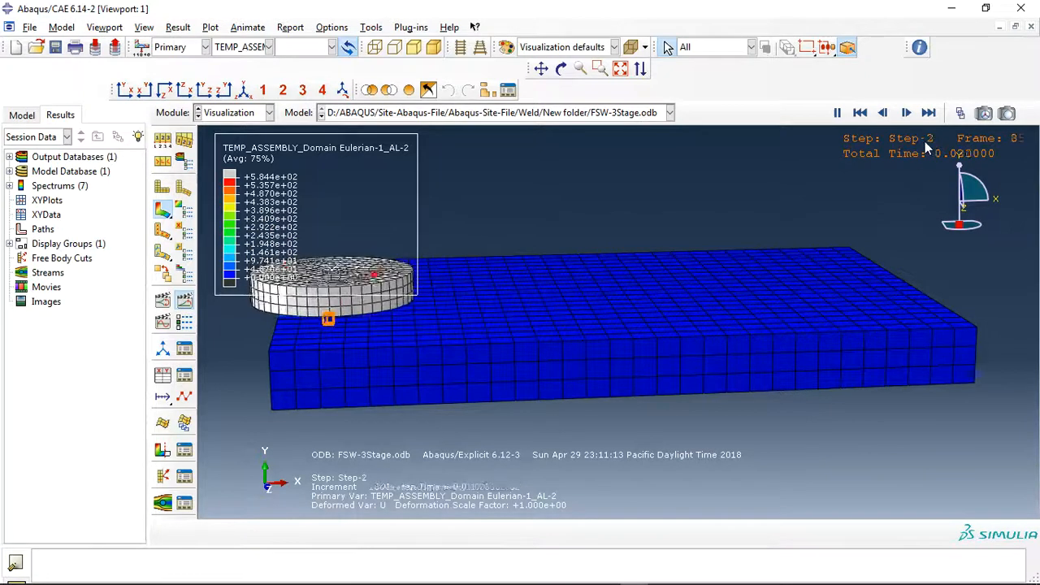
Step: Orbit the plate to look down from the front while the temperature animation plays
left_click(906, 113)
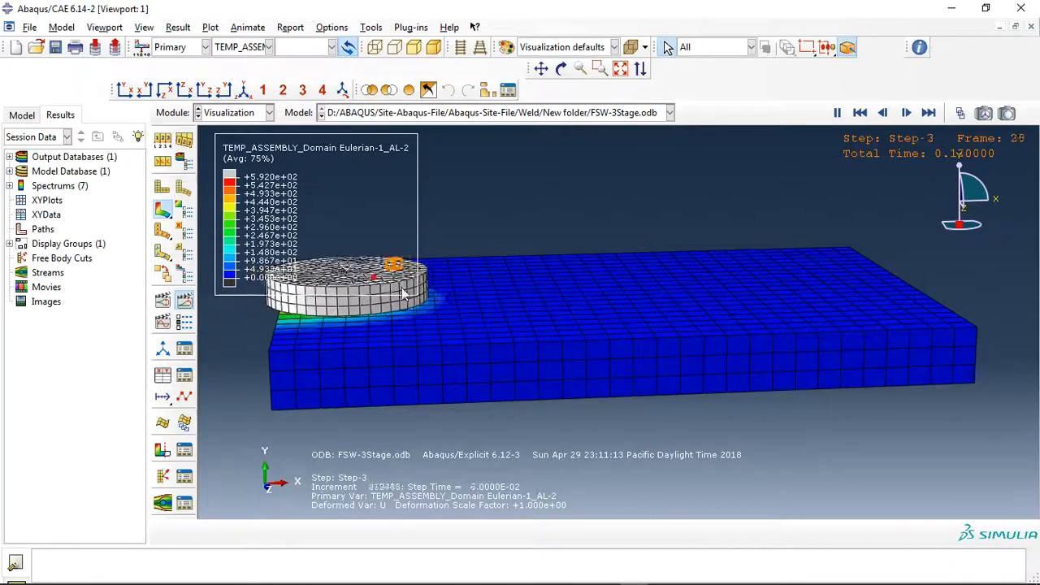
left_click(906, 113)
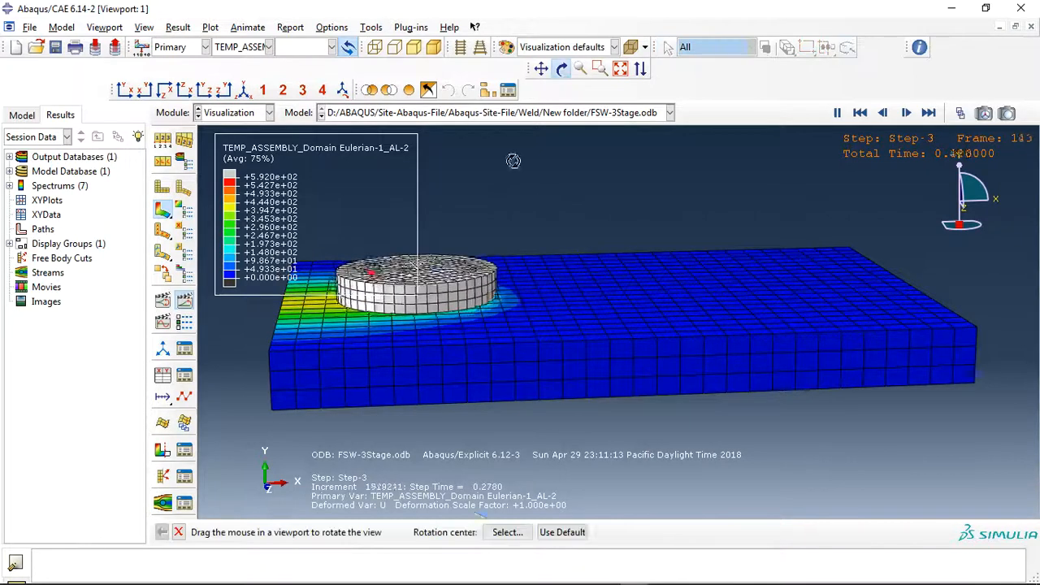
left_click_drag(513, 160, 526, 402)
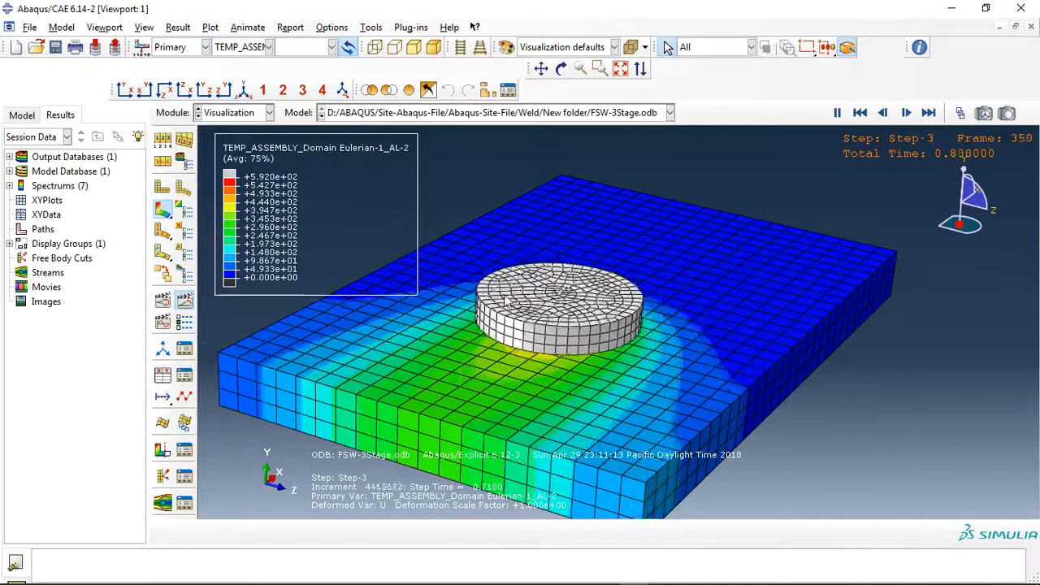
left_click(907, 113)
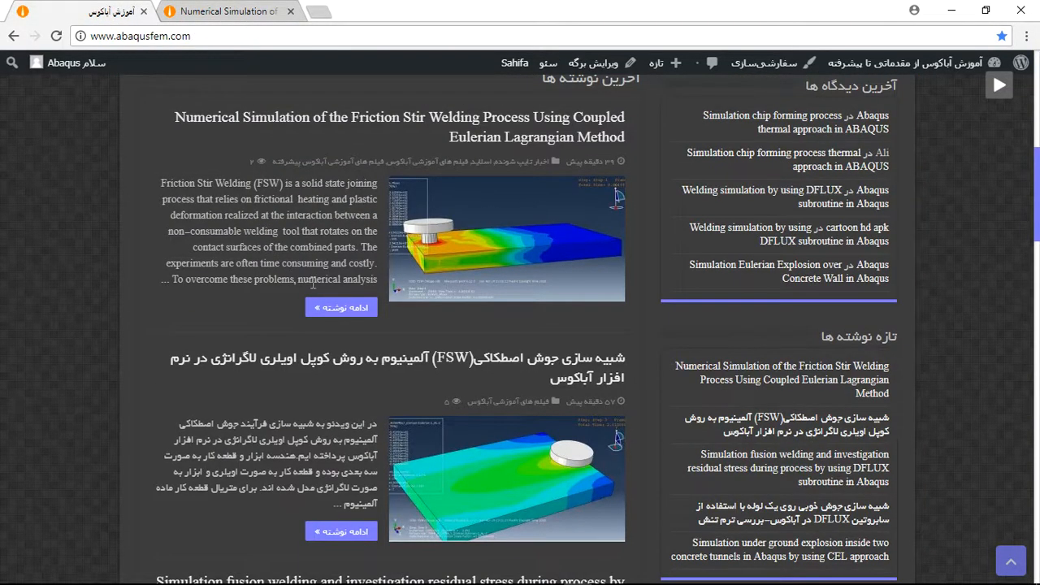
mouse_move(312, 282)
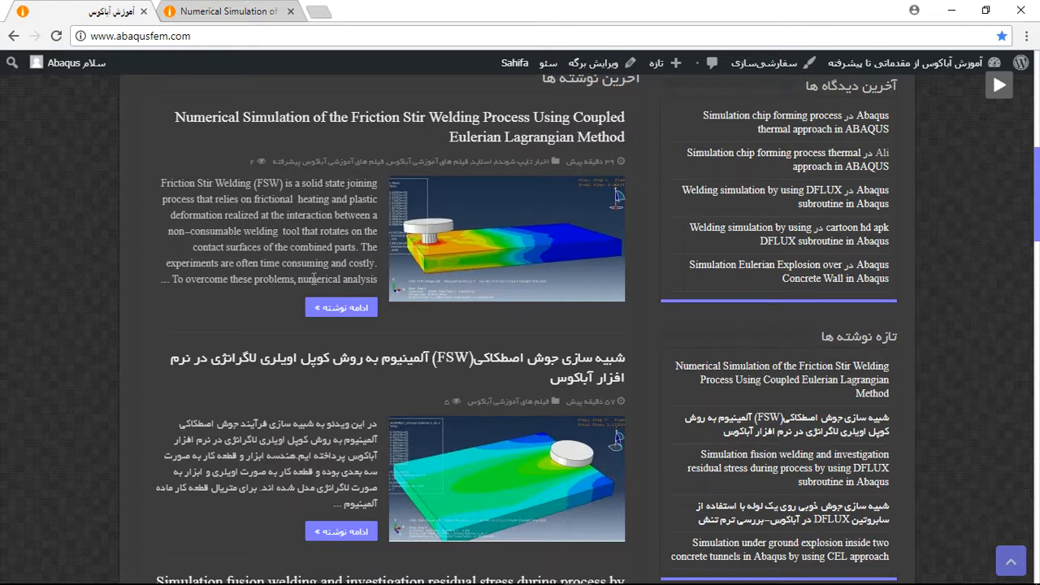
mouse_move(334, 207)
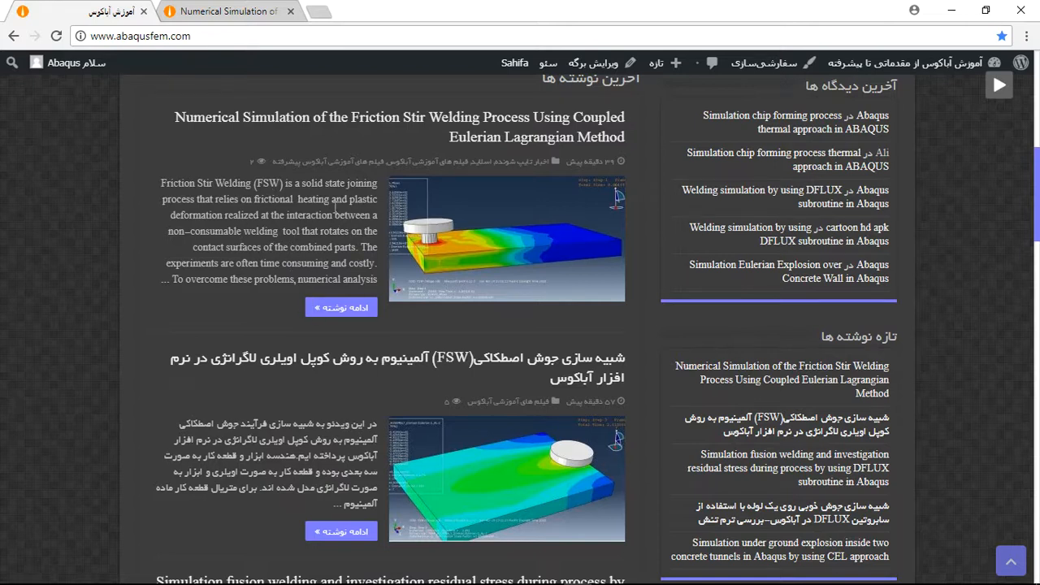
mouse_move(317, 331)
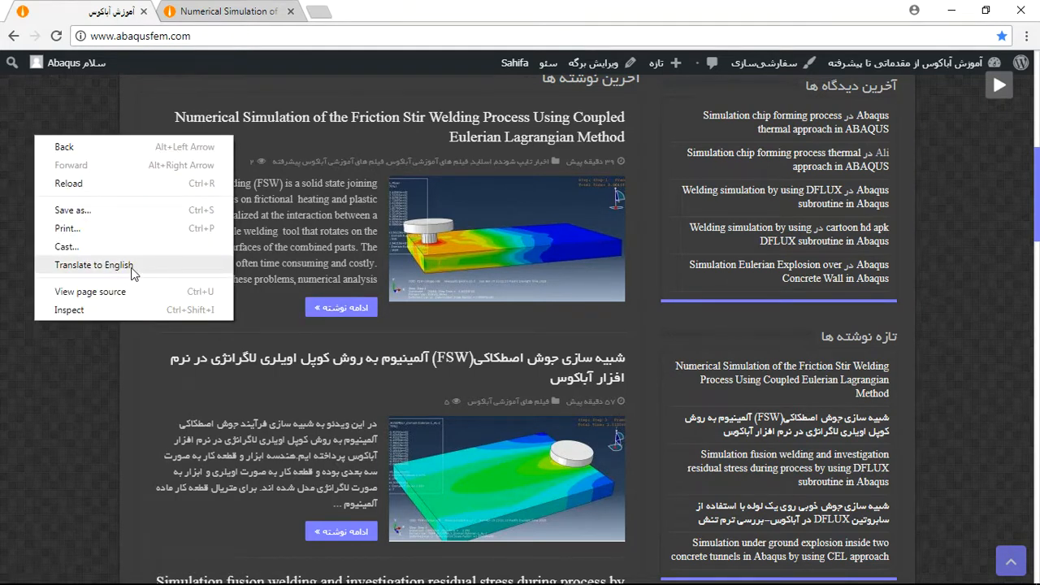
Step: Translate the abaqusfem.com latest posts page into English, retrying after the first failure
left_click(93, 265)
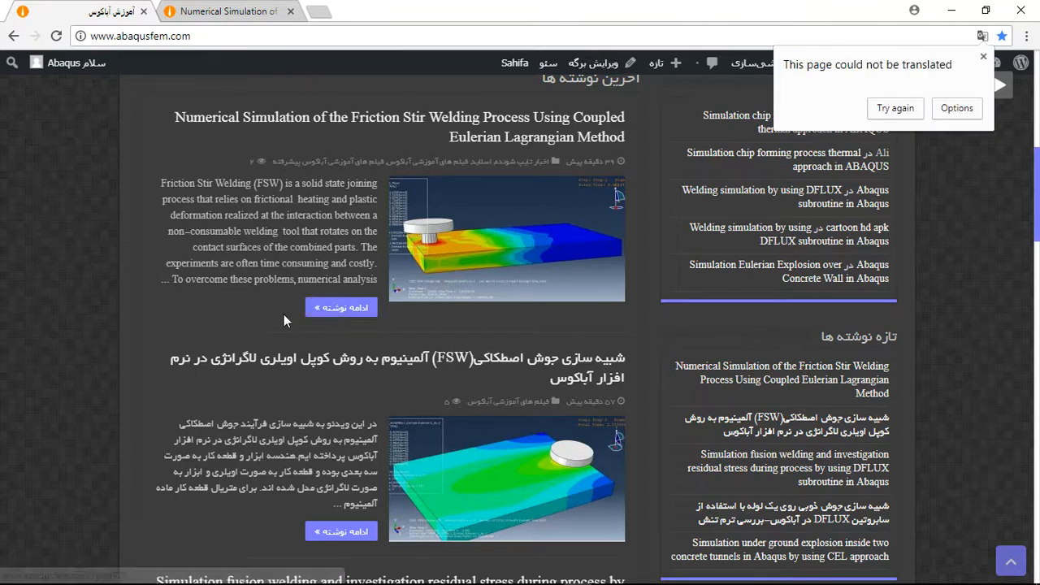
left_click(895, 108)
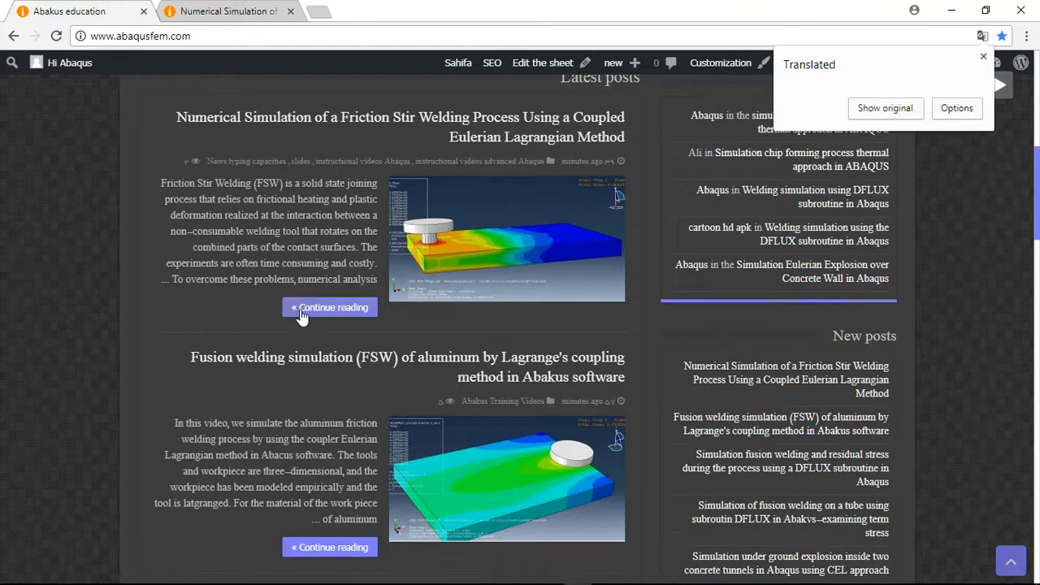
mouse_move(991, 64)
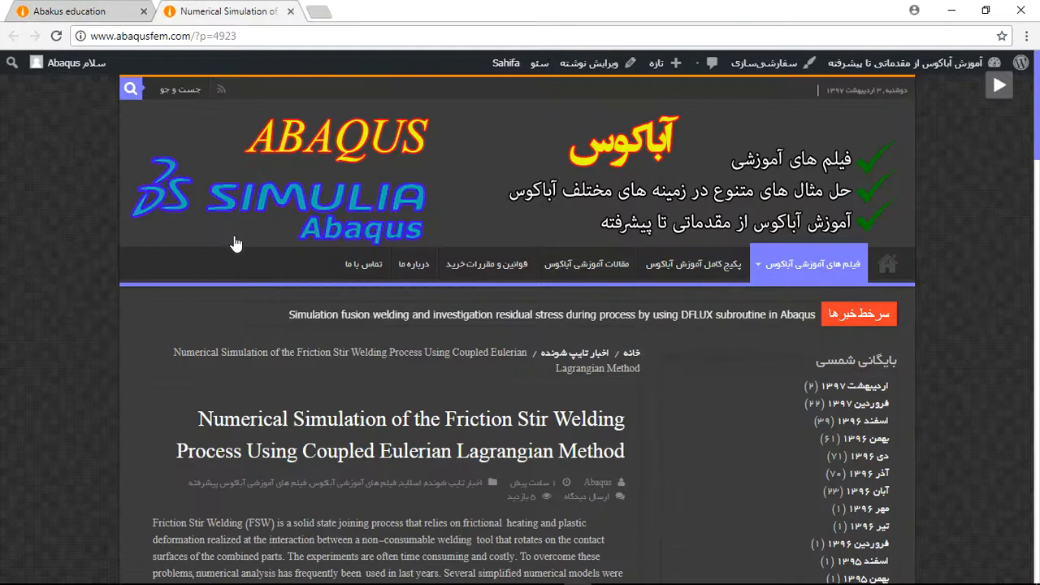
Step: Scroll through the FSW post's description and simulation result figures
scroll("down", 3)
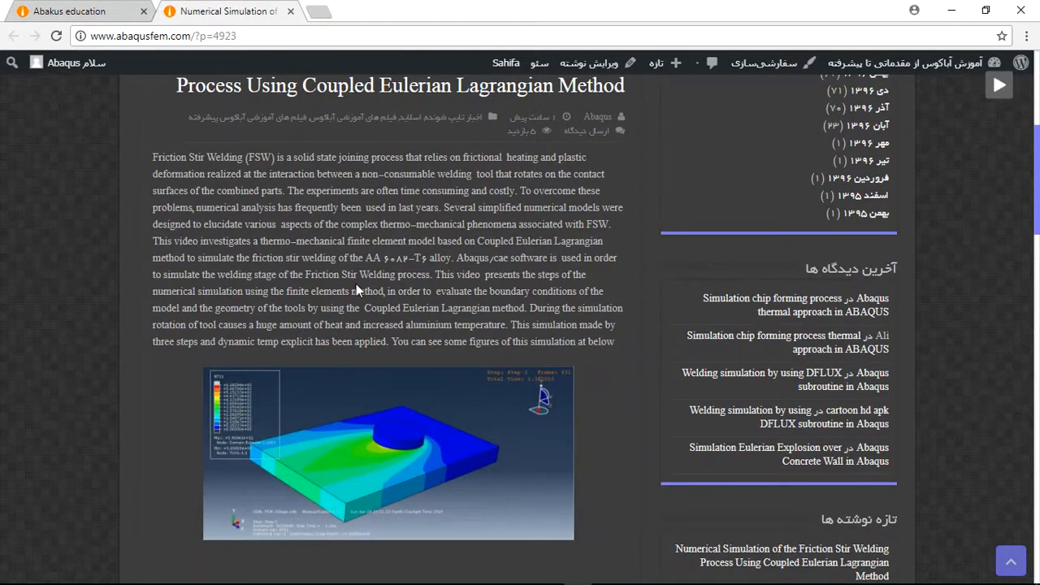
scroll("down", 3)
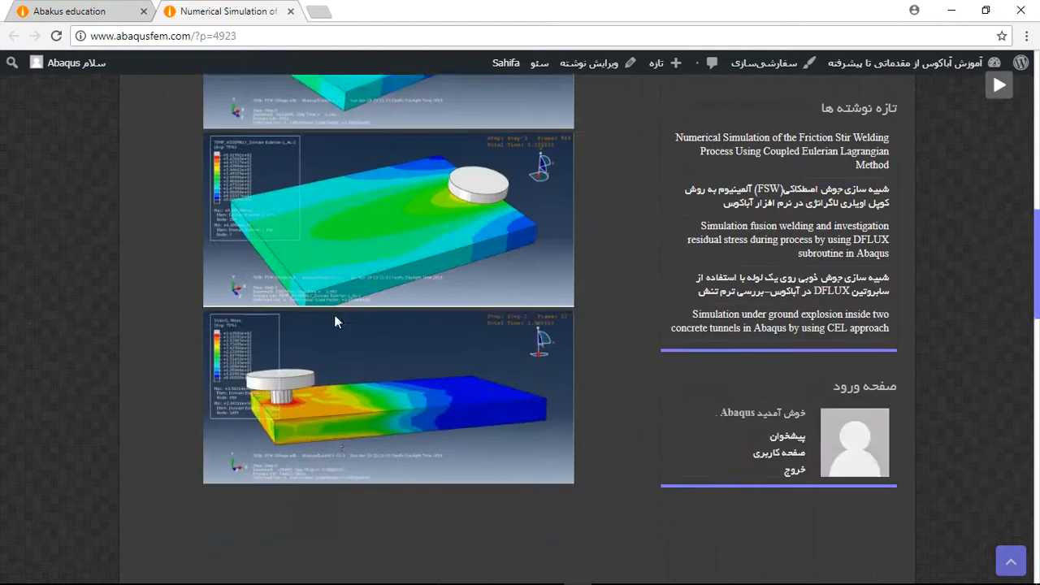
scroll("down", 3)
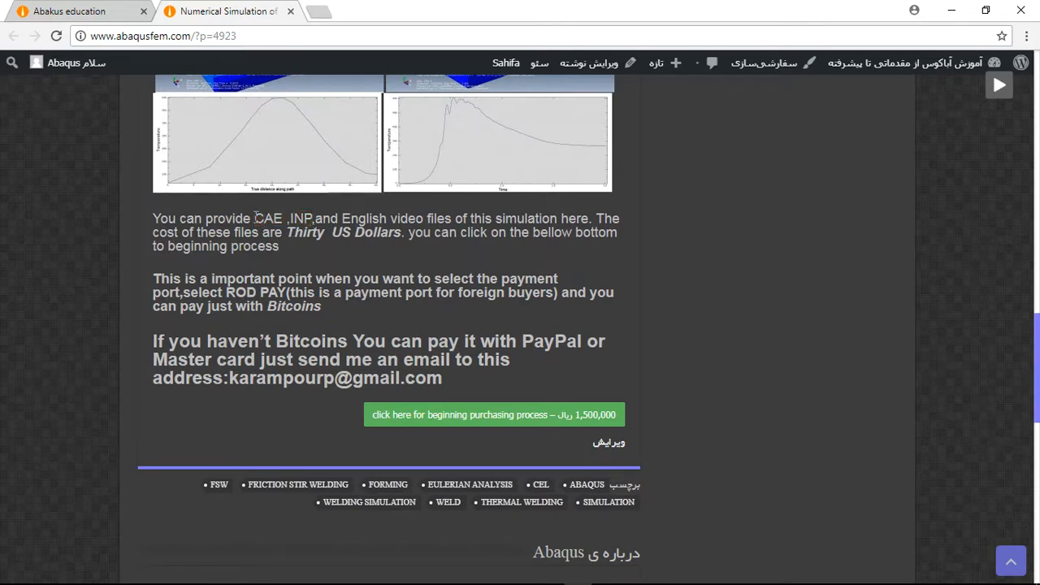
Step: Read the purchase terms: files for Thirty US Dollars via ROD PAY in Bitcoins
left_click_drag(254, 219, 370, 219)
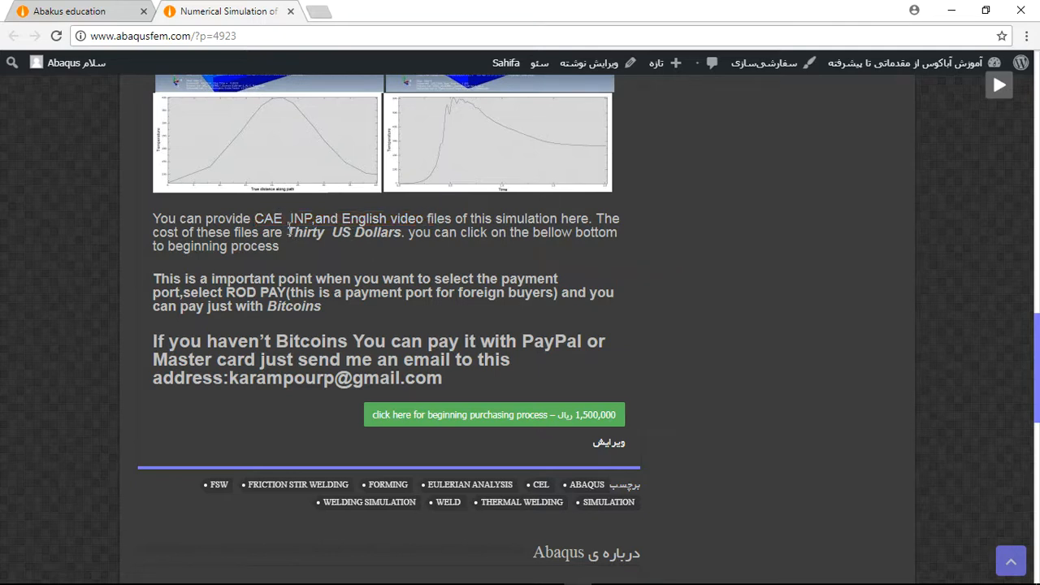
double_click(342, 233)
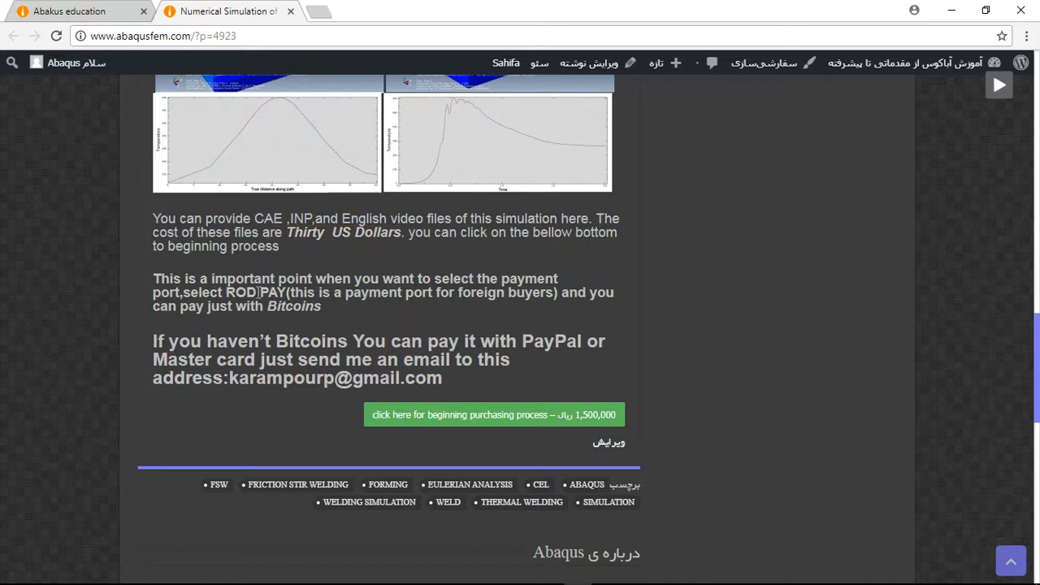
double_click(293, 306)
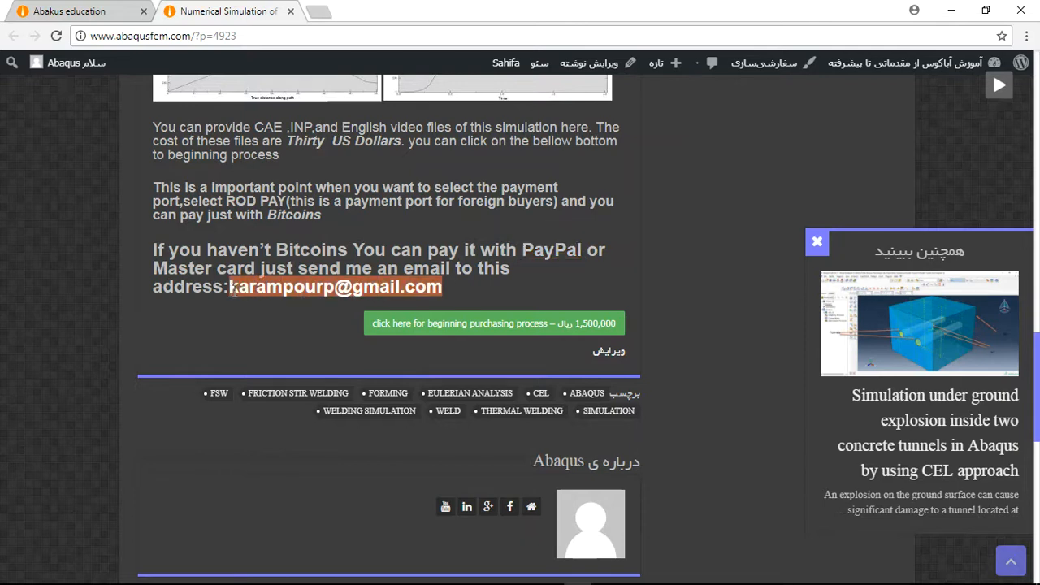
mouse_move(454, 300)
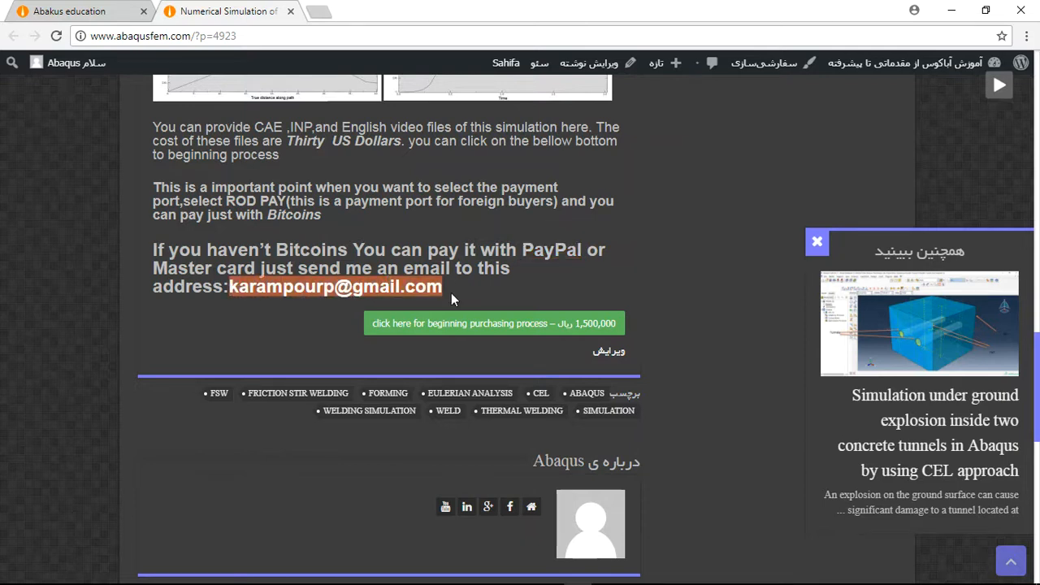